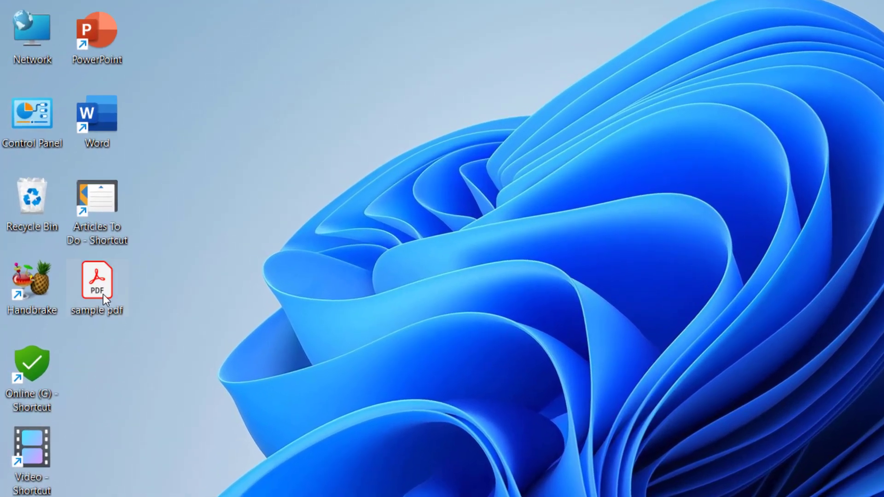
- Print the sample PDF from Acrobat to the OneNote (Desktop) printer
double_click(95, 282)
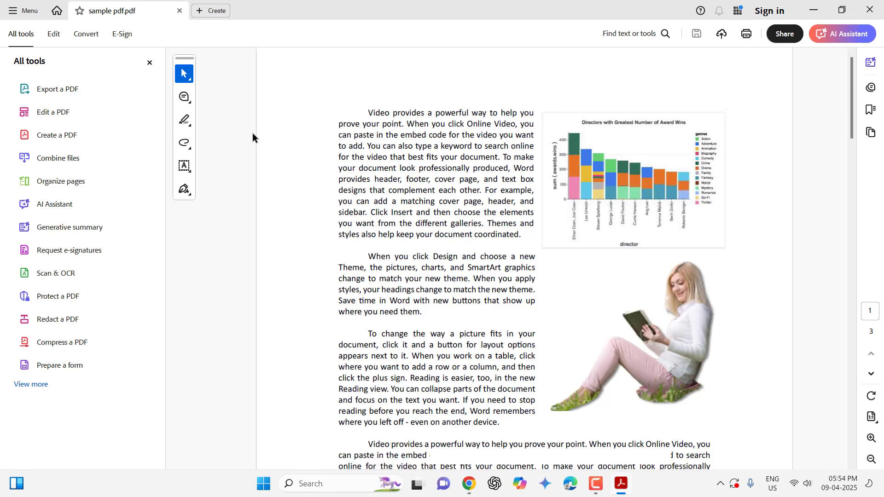
left_click(747, 33)
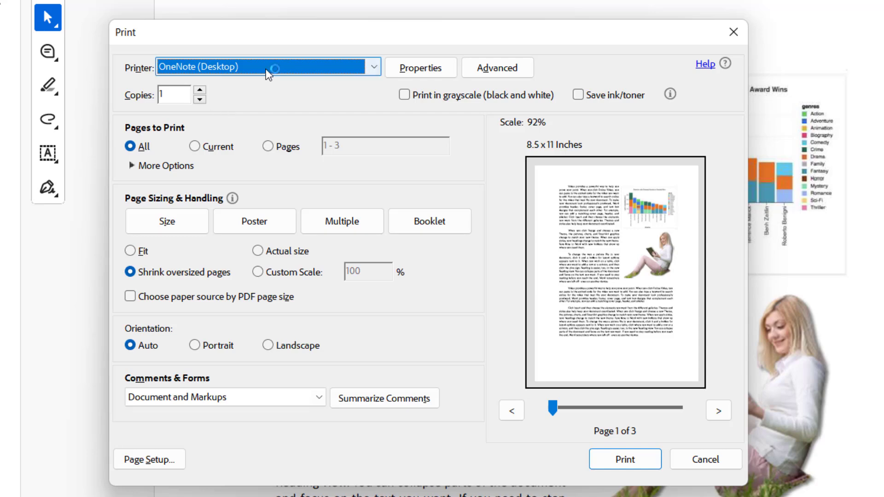
left_click(374, 67)
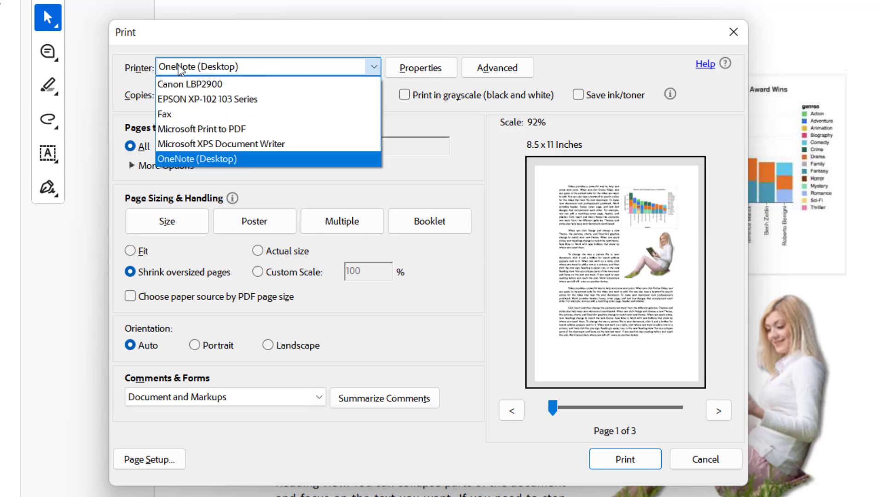
left_click(197, 159)
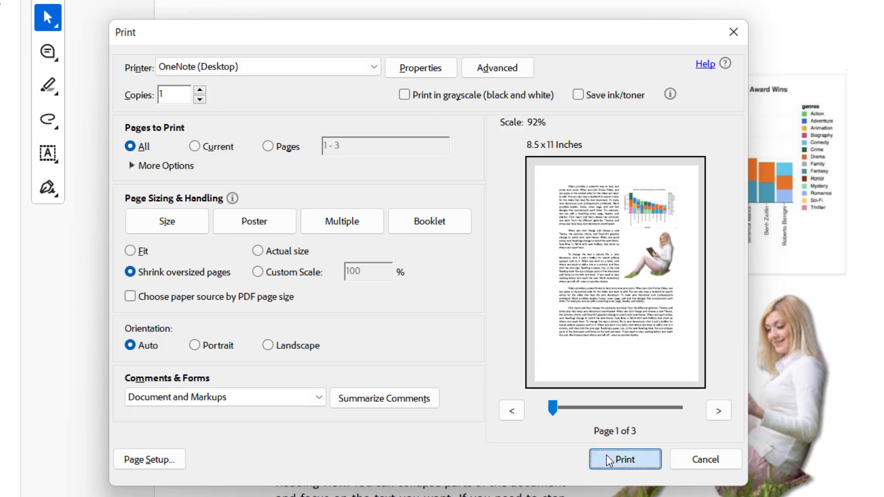
left_click(625, 460)
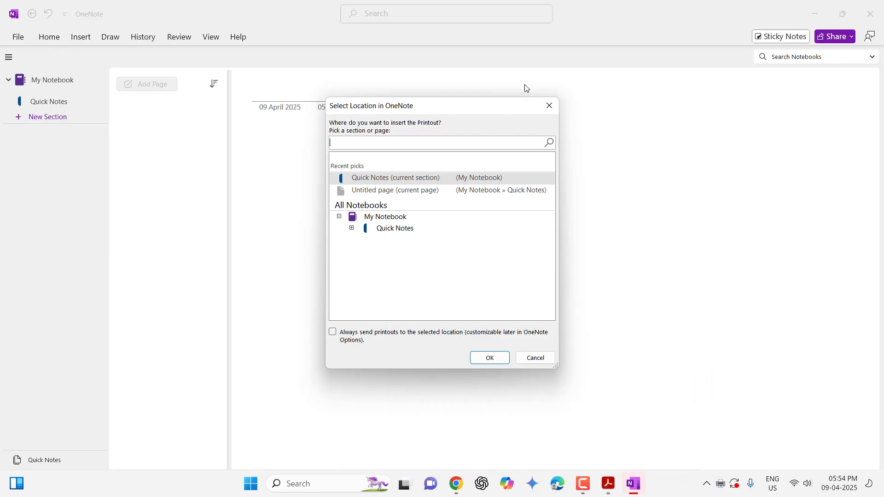
- Insert the printout into Quick Notes, the current section of My Notebook
left_click(490, 358)
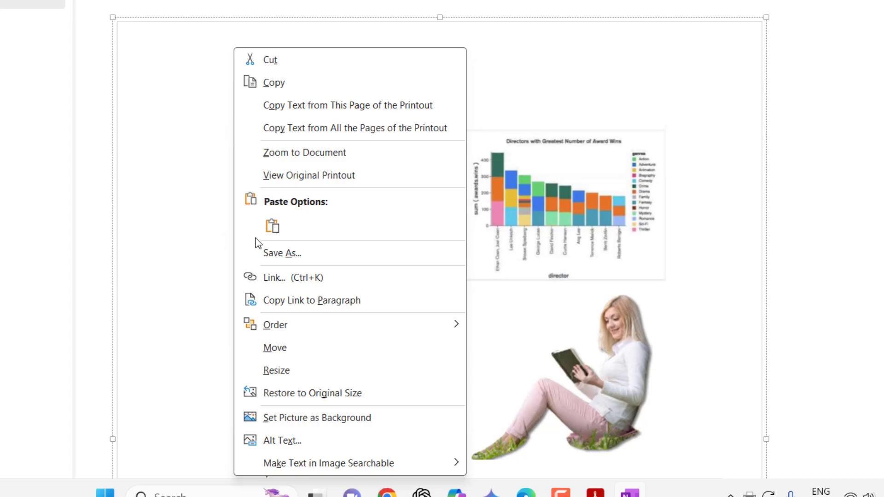
- Save the printout page from OneNote as a PNG image on the Desktop
left_click(282, 253)
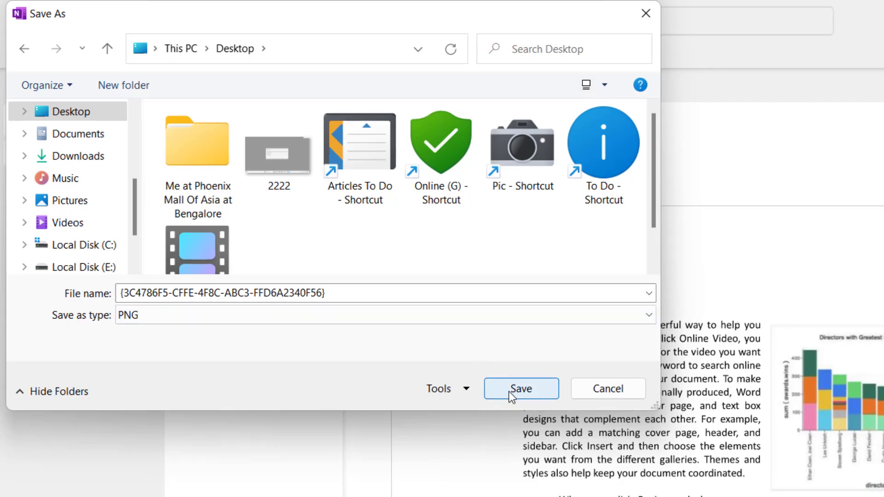
left_click(521, 389)
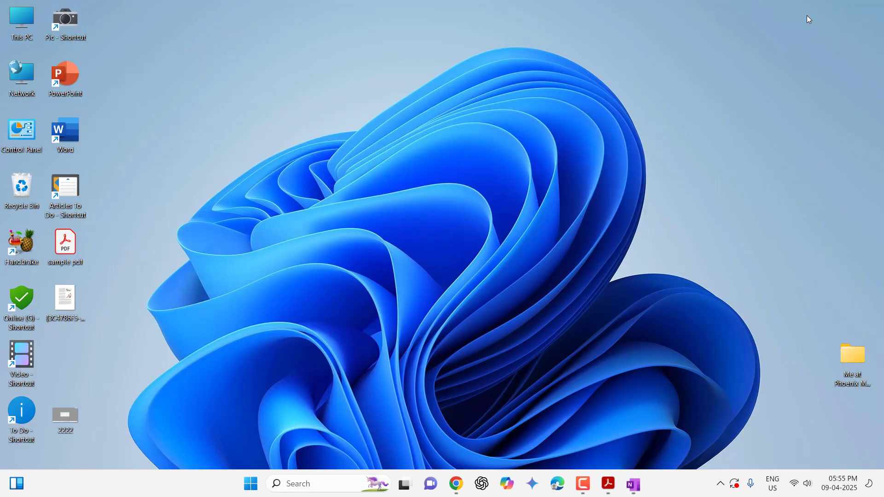
- View the saved PNG in Photos, then close Photos and the sample PDF in Acrobat
left_click(65, 297)
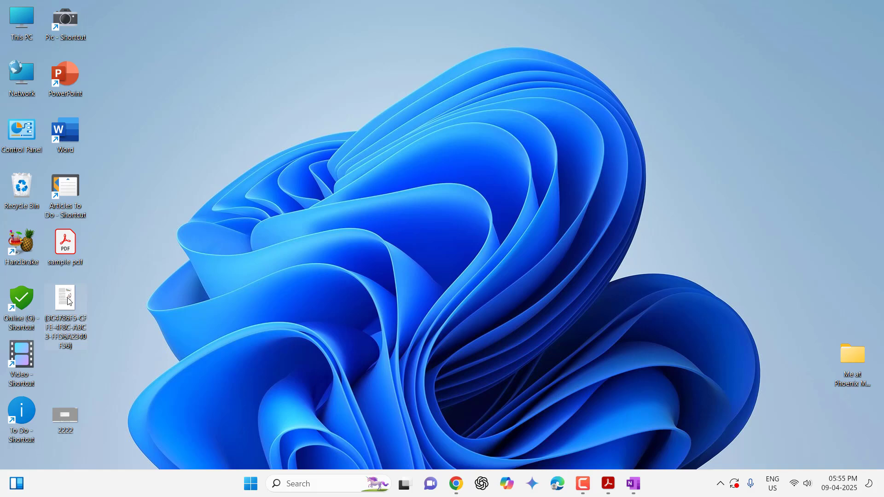
double_click(65, 297)
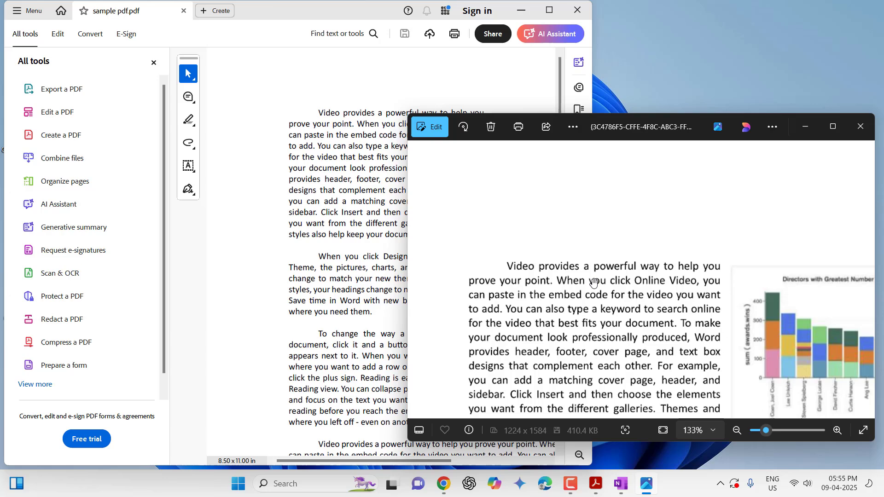
left_click(860, 126)
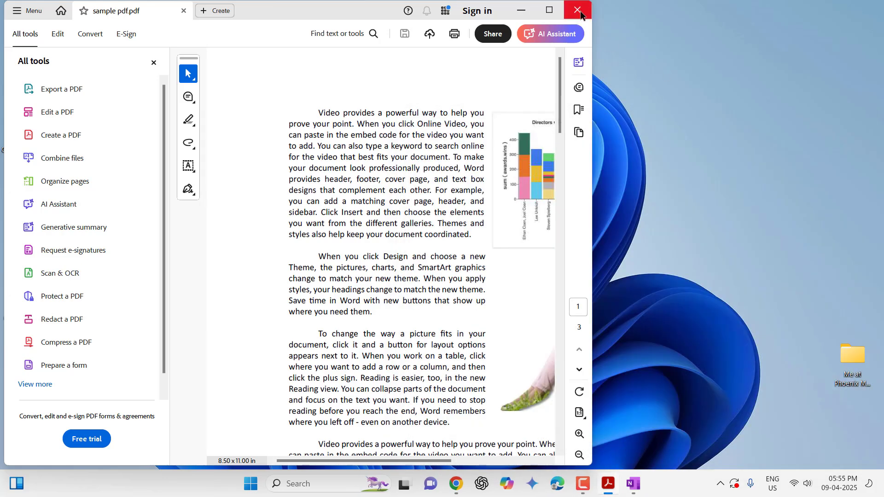
left_click(577, 10)
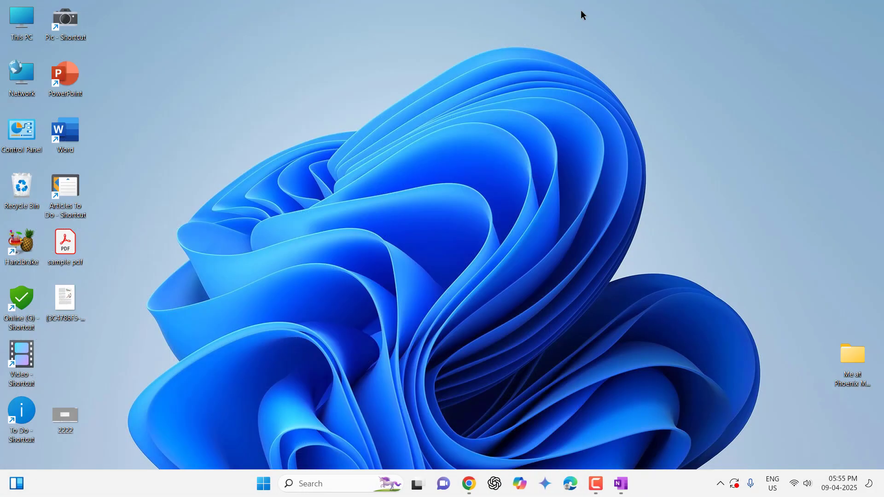
mouse_move(487, 239)
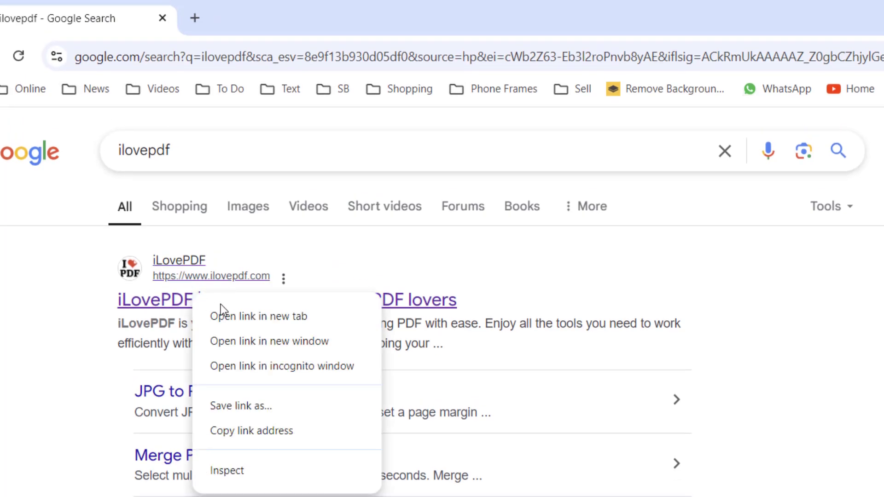
- Go to iLovePDF's PDF to JPG converter and upload the sample PDF from the desktop
left_click(258, 317)
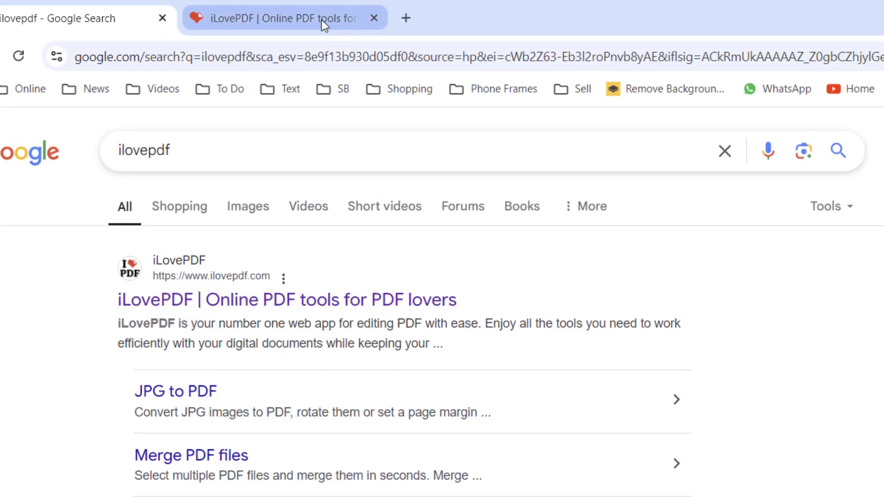
left_click(286, 17)
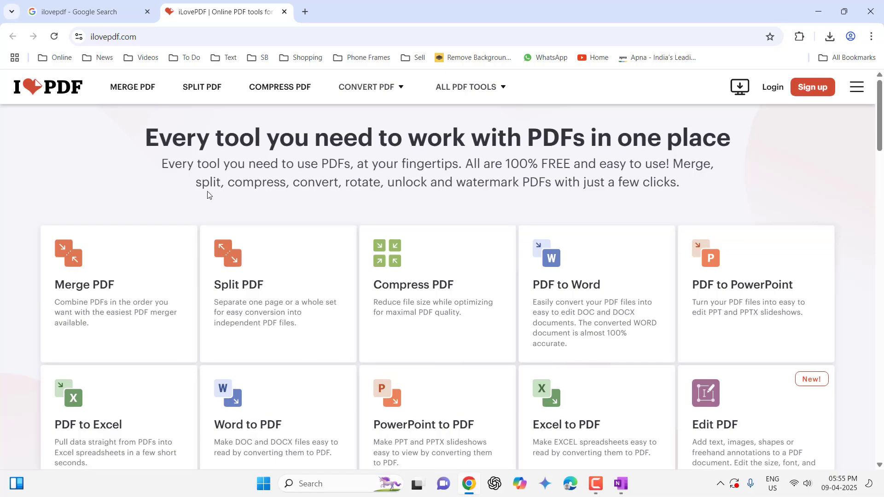
scroll("down", 3)
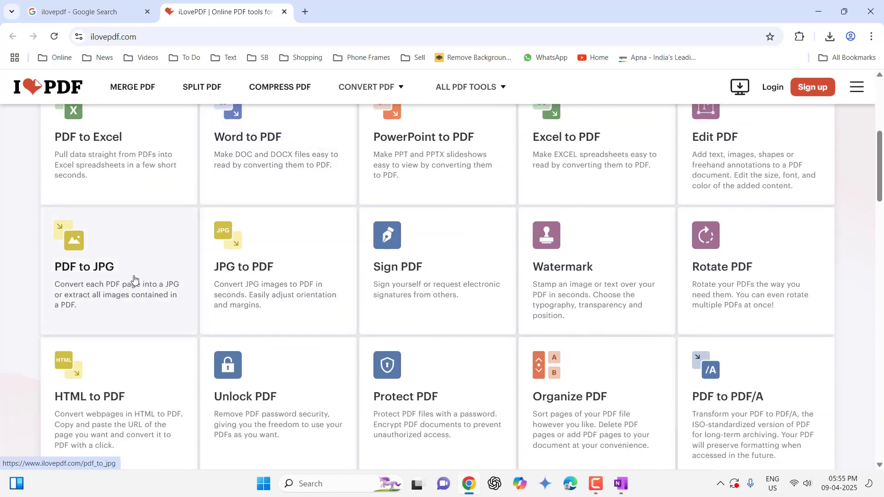
left_click(84, 267)
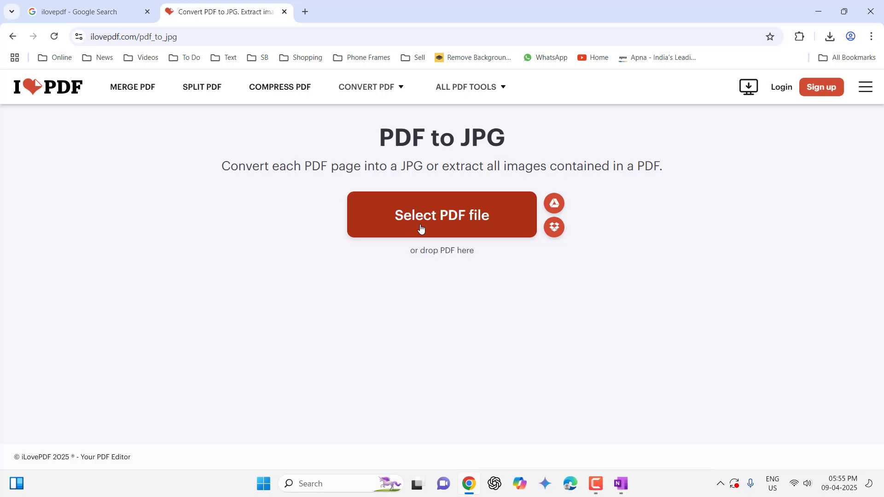
left_click(443, 215)
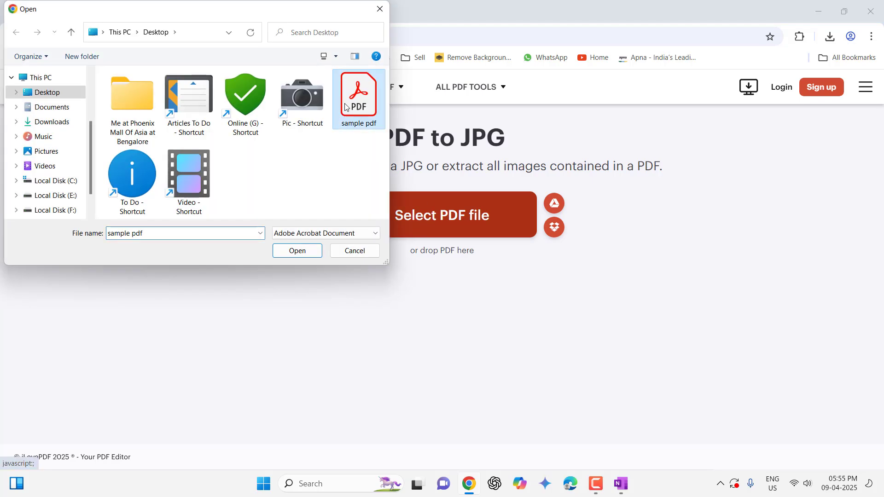
left_click(297, 251)
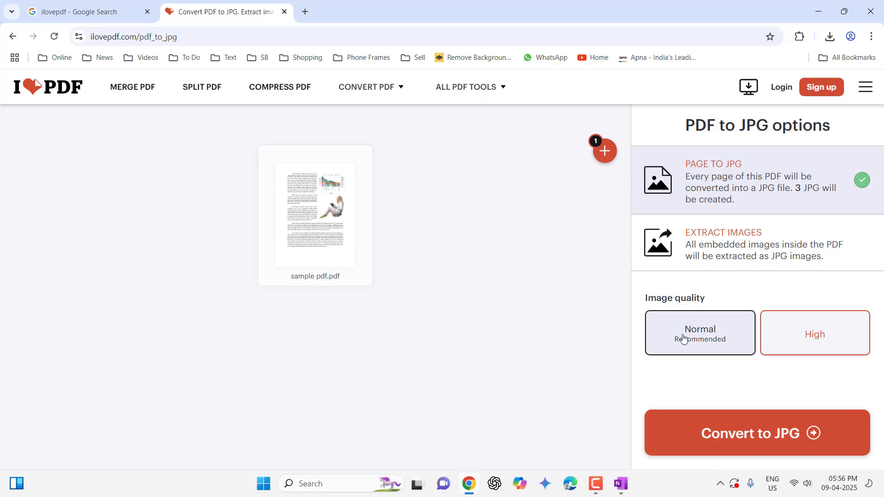
- Convert the pages to High-quality JPGs and download the resulting JPG images
left_click(700, 334)
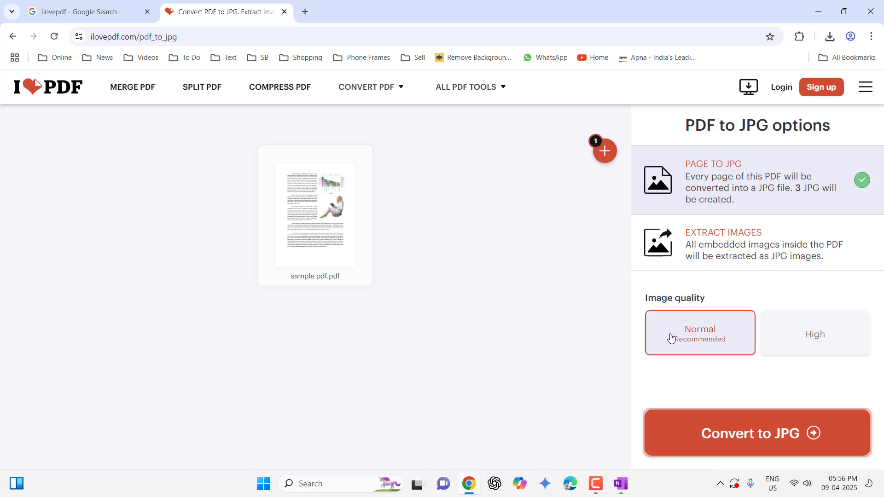
left_click(815, 335)
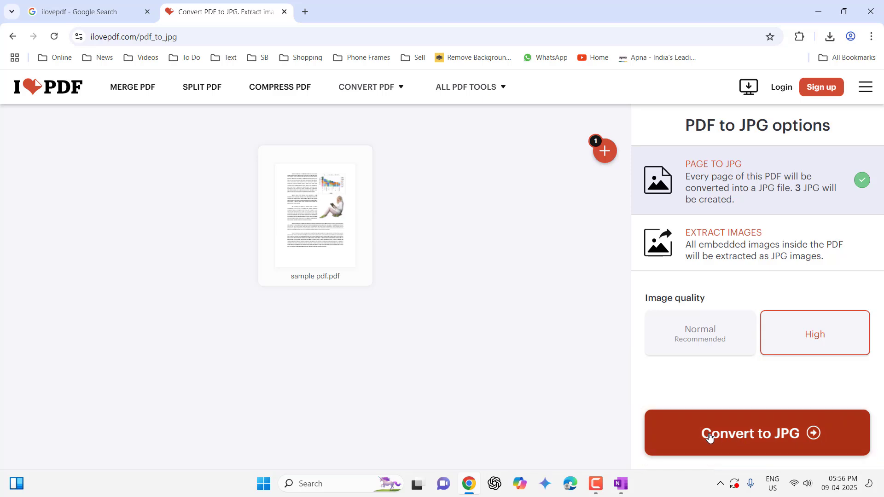
left_click(757, 433)
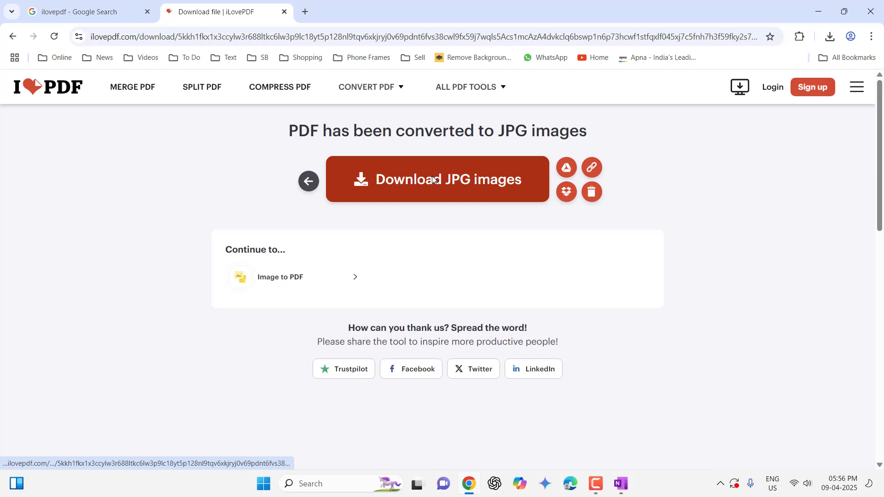
left_click(433, 179)
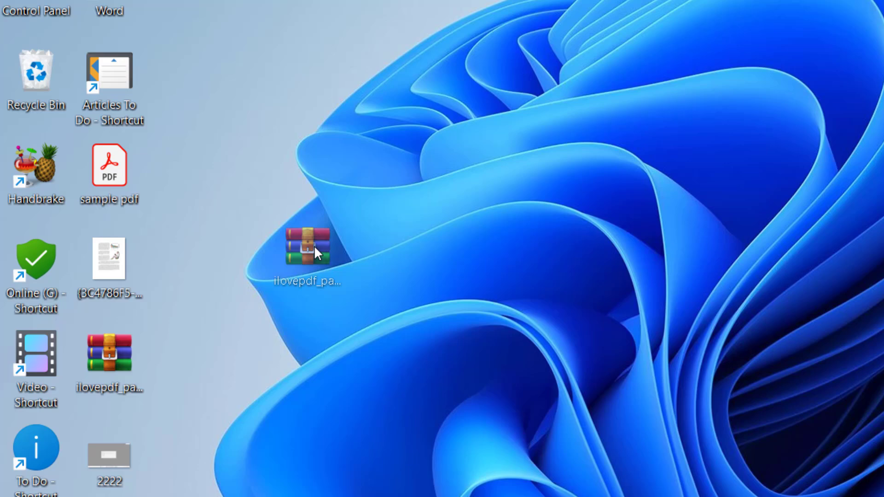
- Extract the downloaded iLovePDF zip into the ilovepdf_pages-to-jpg folder
right_click(308, 247)
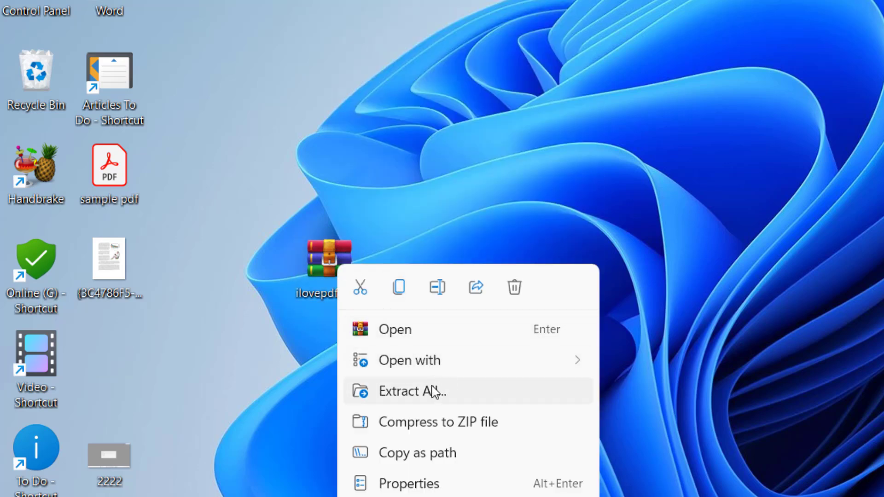
left_click(413, 392)
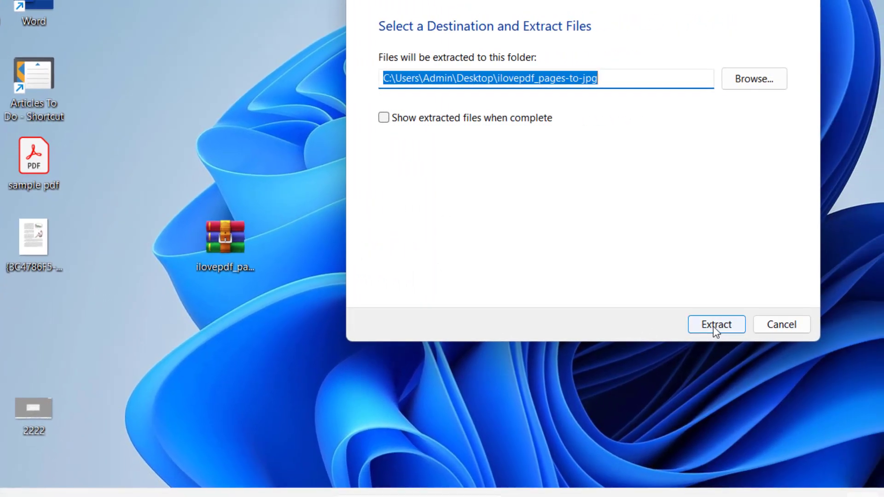
left_click(716, 325)
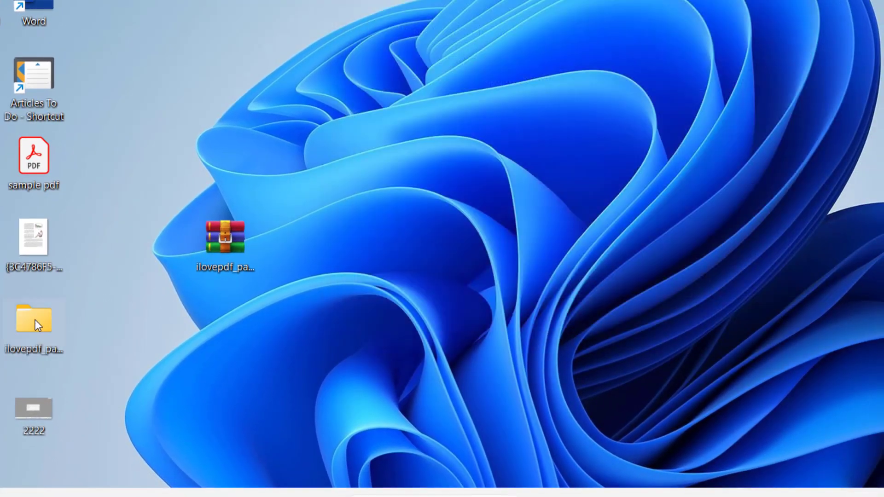
- Browse the extracted folder and preview one of its page JPGs in Photos
double_click(33, 320)
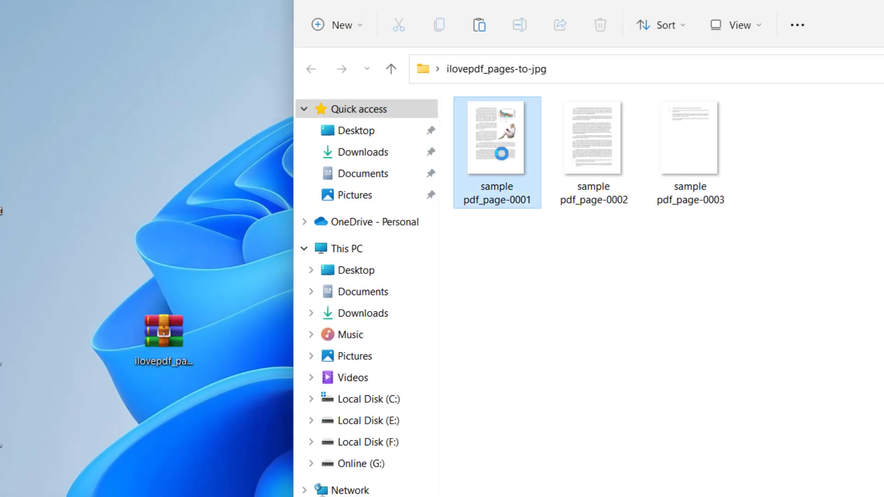
double_click(496, 138)
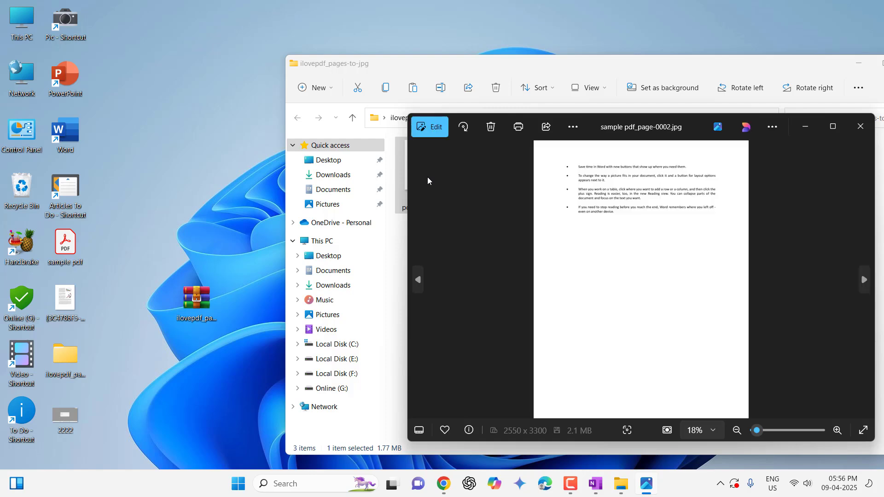
left_click(861, 126)
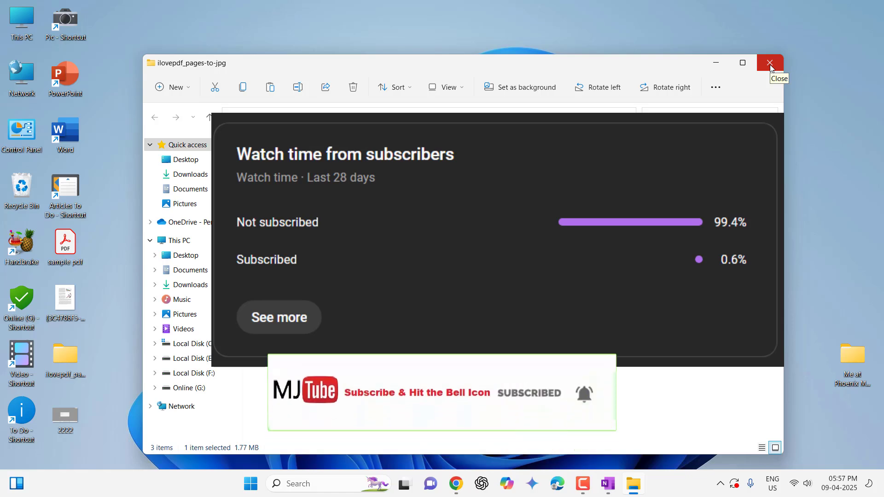
- Close the File Explorer window of extracted page images, returning to the desktop
left_click(770, 62)
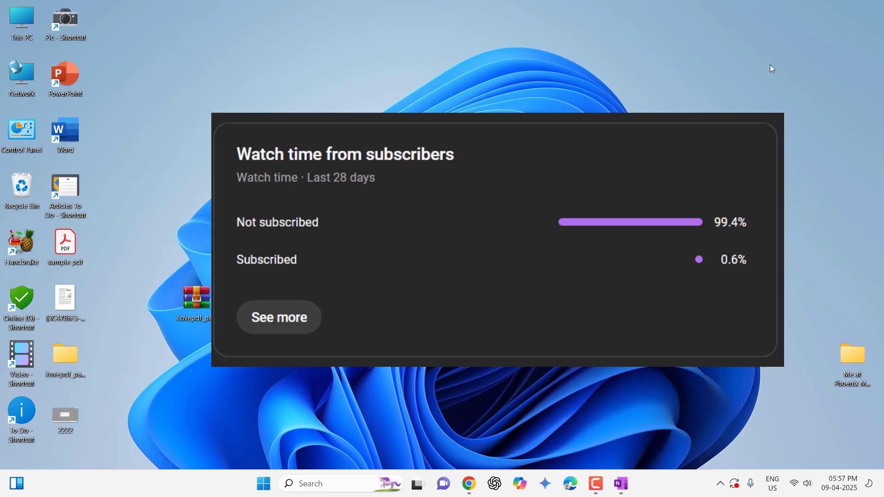